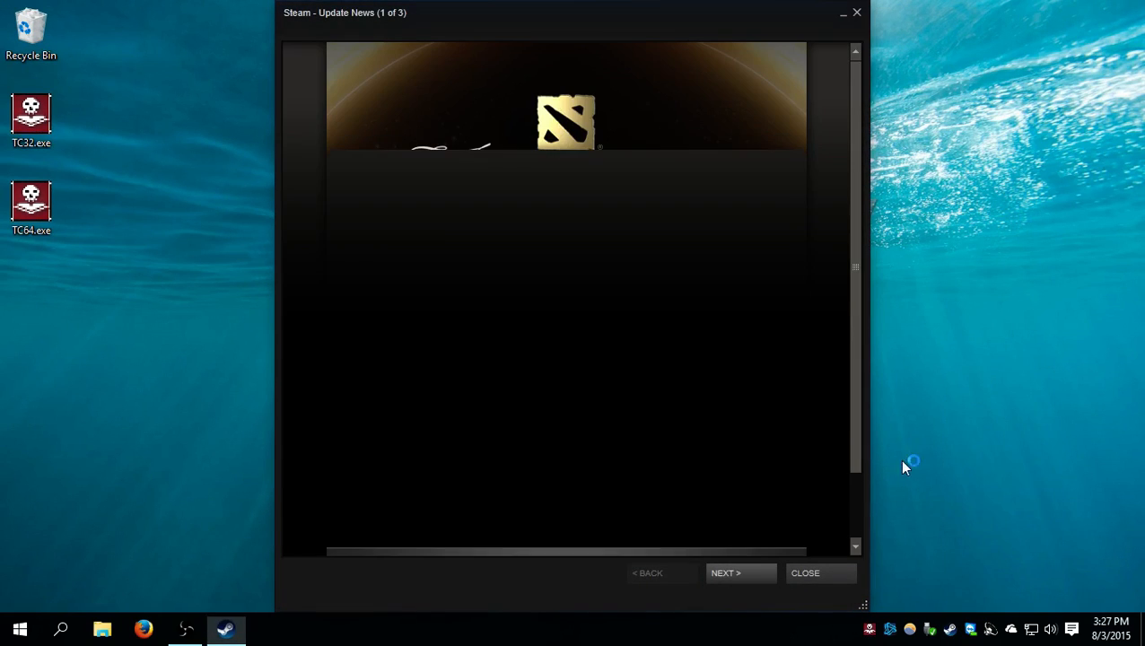
Step: Dismiss the Steam news, launch with Windowed 800x600 settings, and start playing from the title screen
click(804, 572)
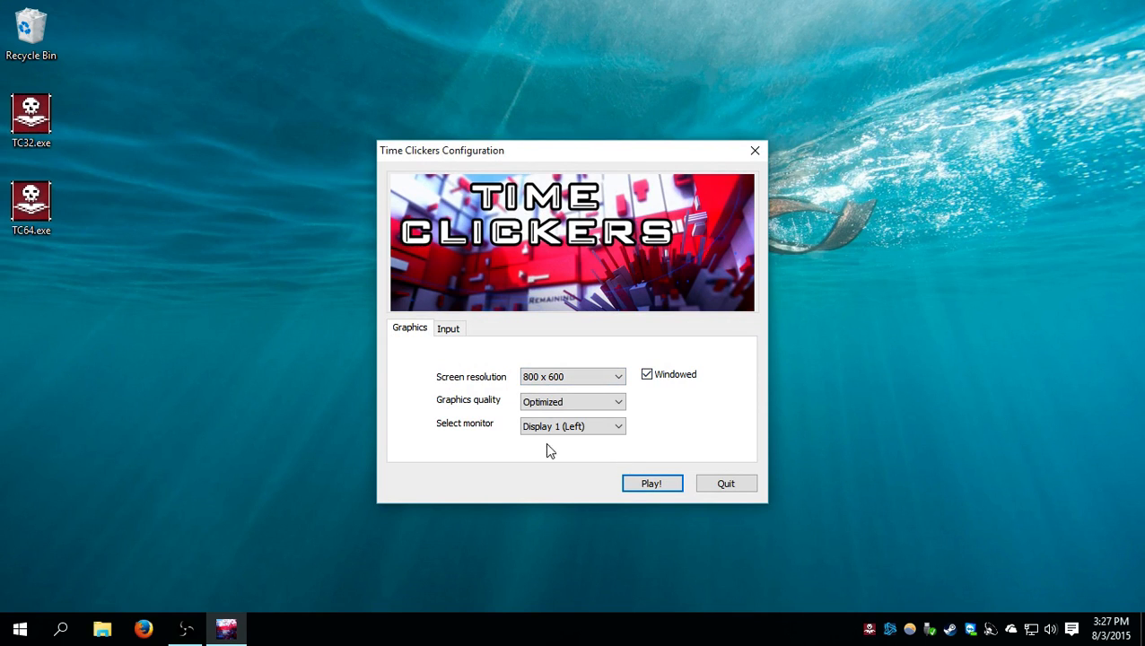
click(651, 483)
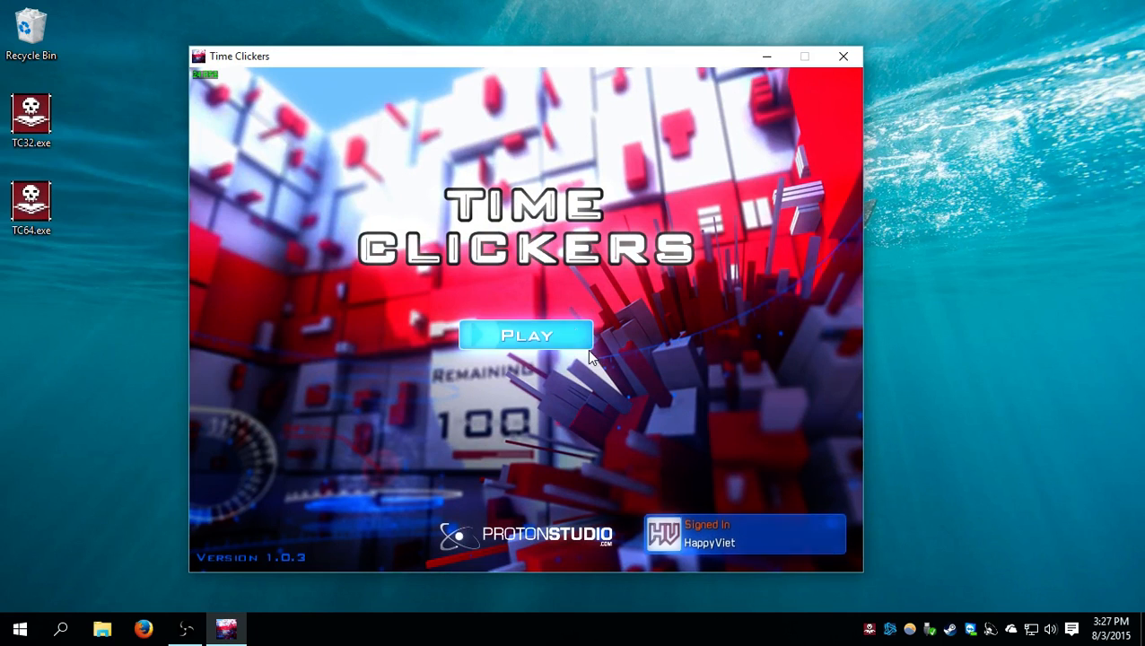
click(526, 336)
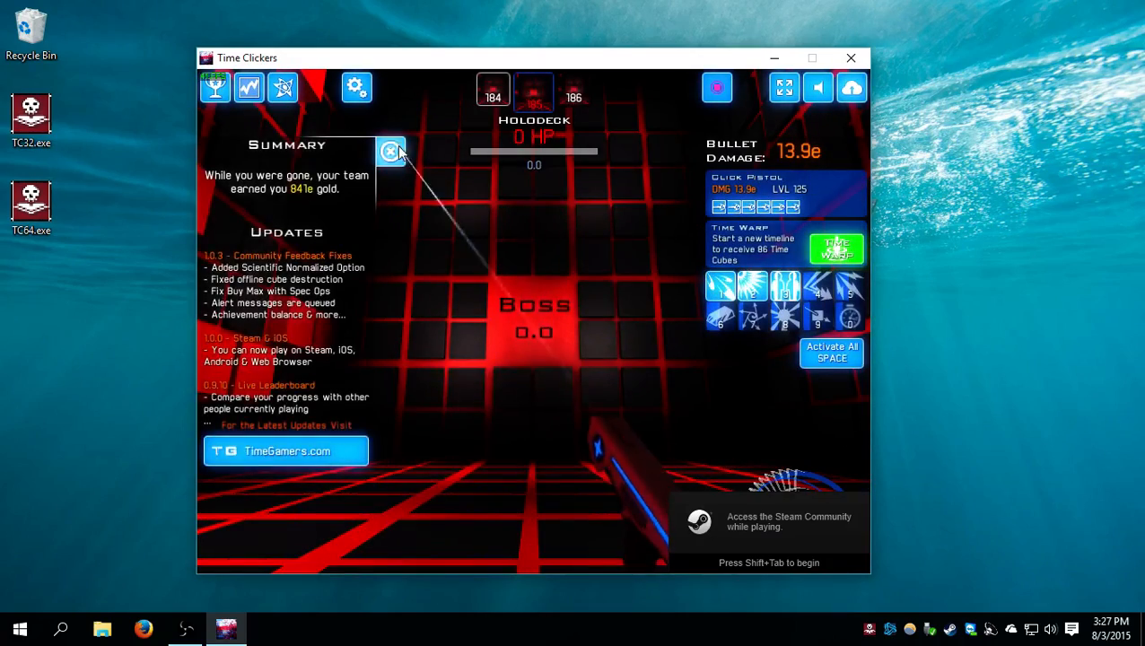
click(389, 151)
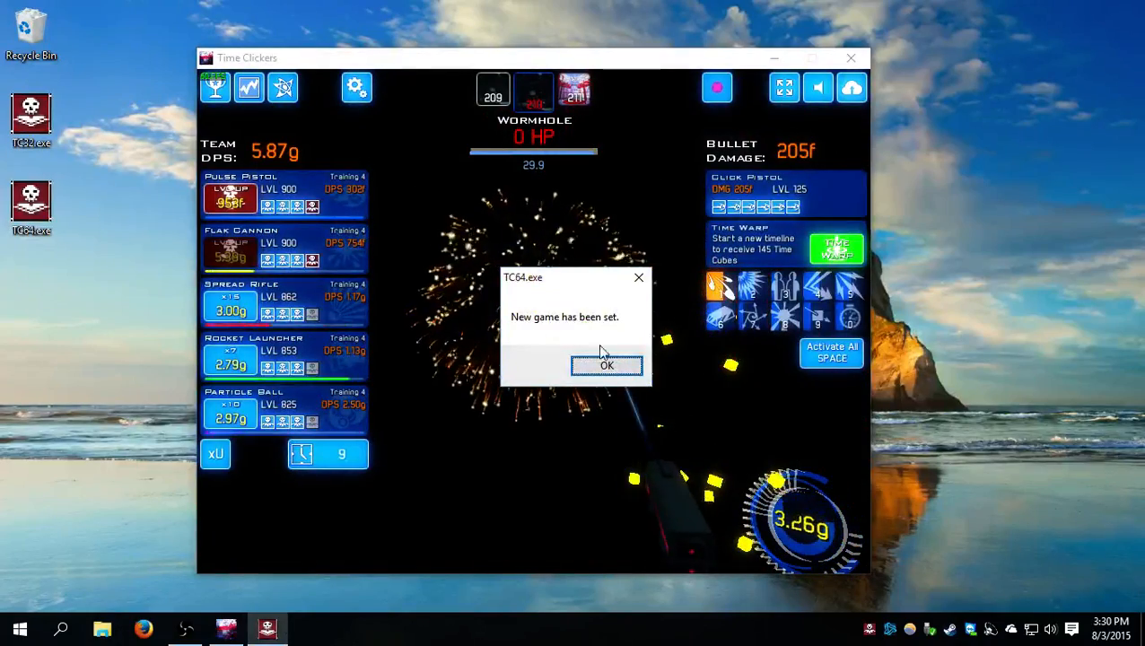
Step: Acknowledge the script message and accept the Time Warp for 145 Time Cubes
click(607, 366)
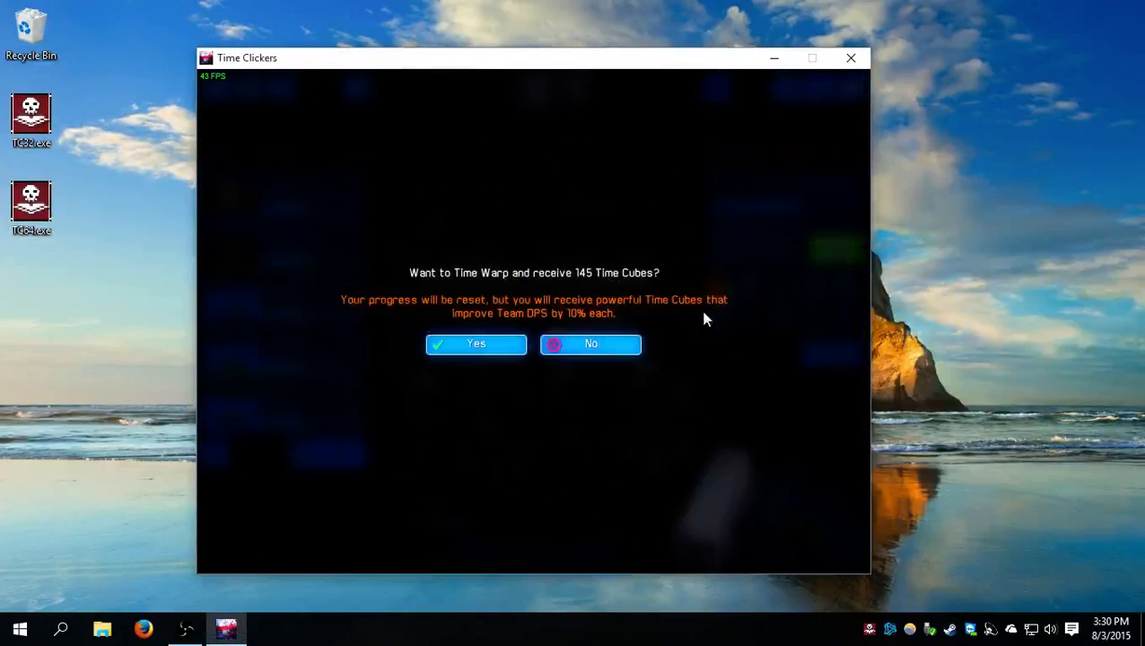
click(590, 344)
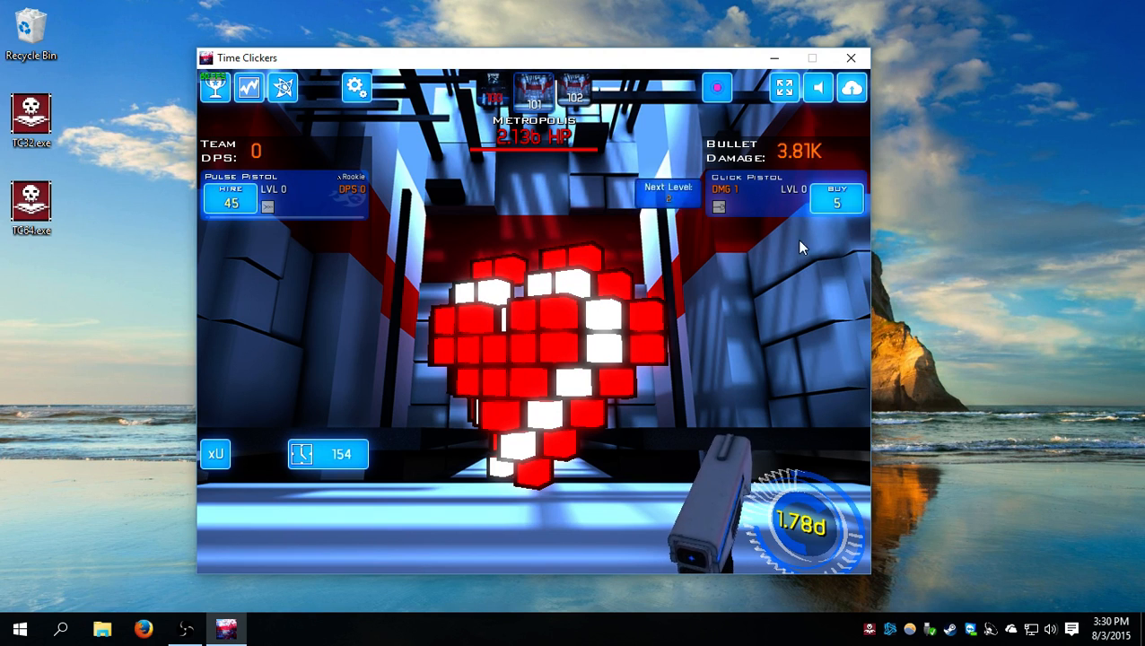
mouse_move(785, 278)
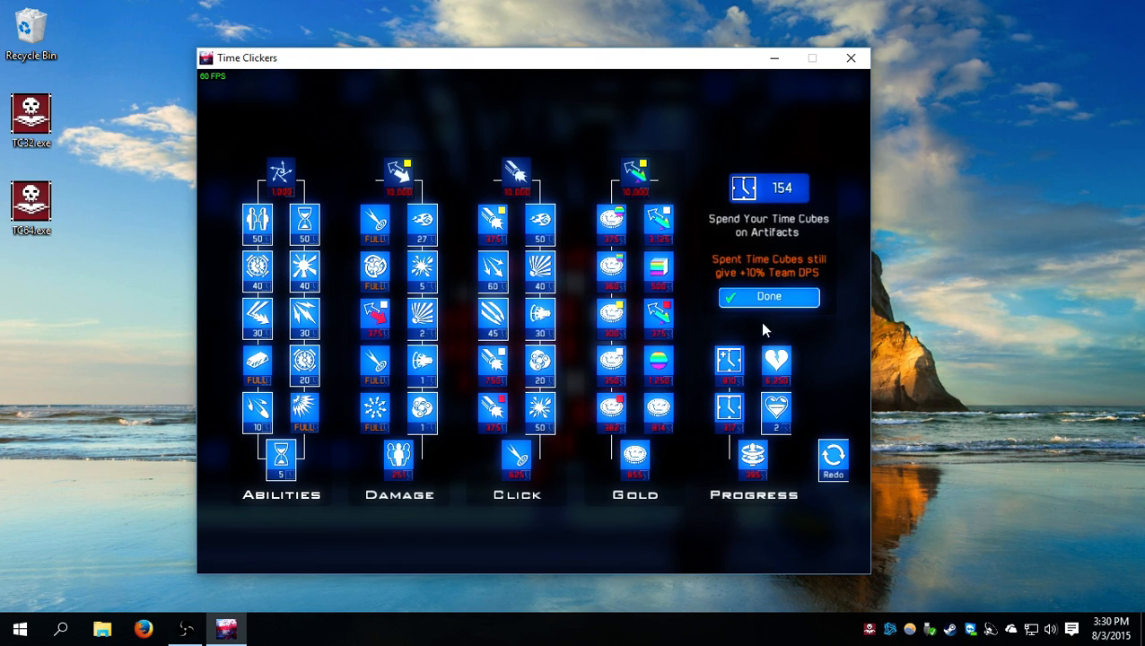
Step: Leave the Artifacts screen and cycle the weapon purchase mode to 'until promotion'
click(768, 297)
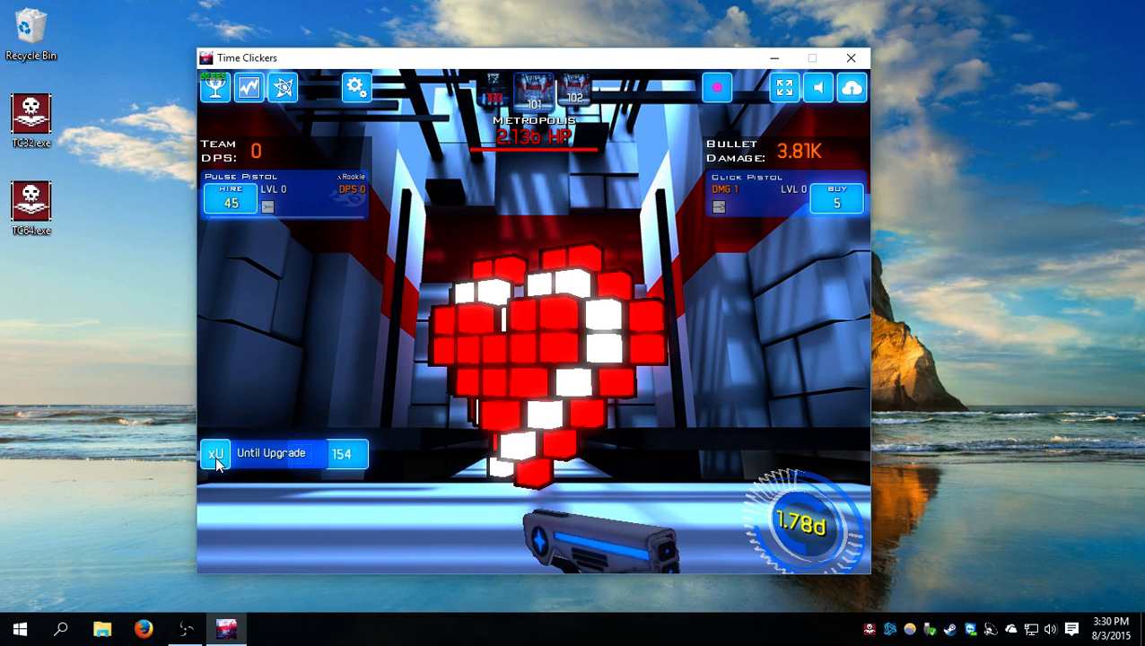
click(216, 454)
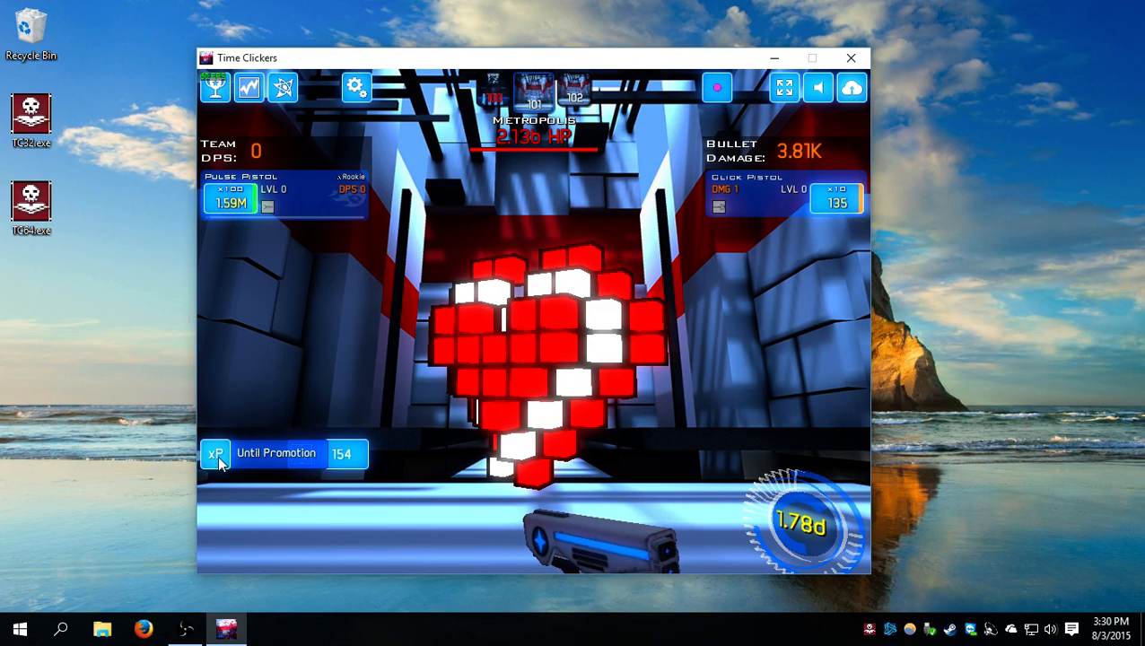
click(215, 452)
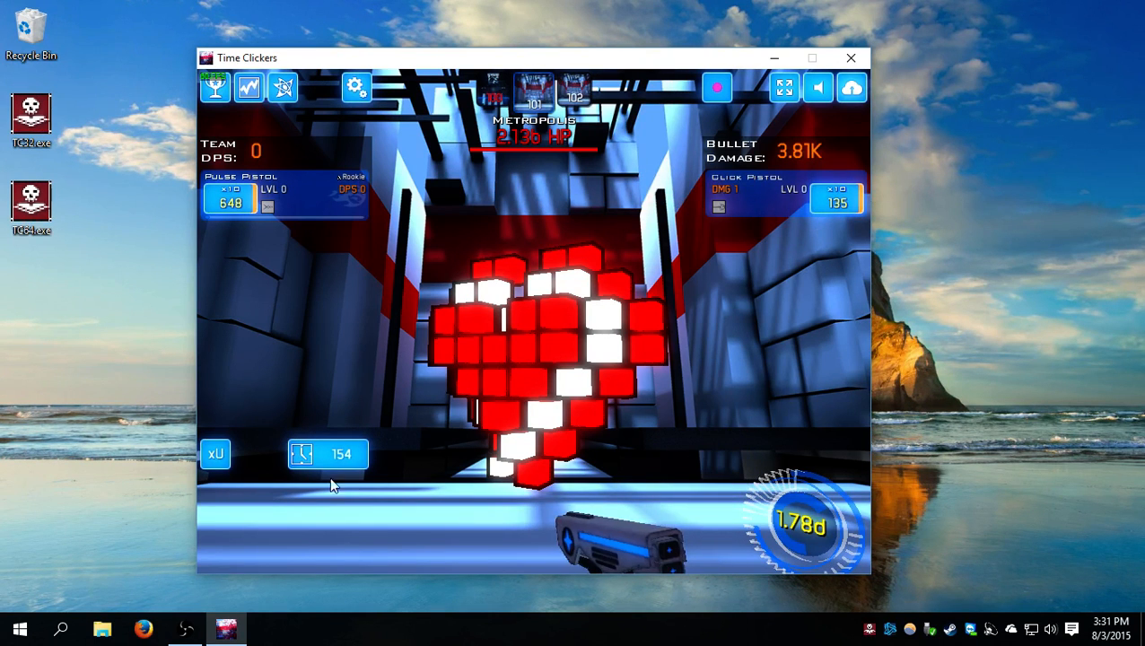
click(529, 309)
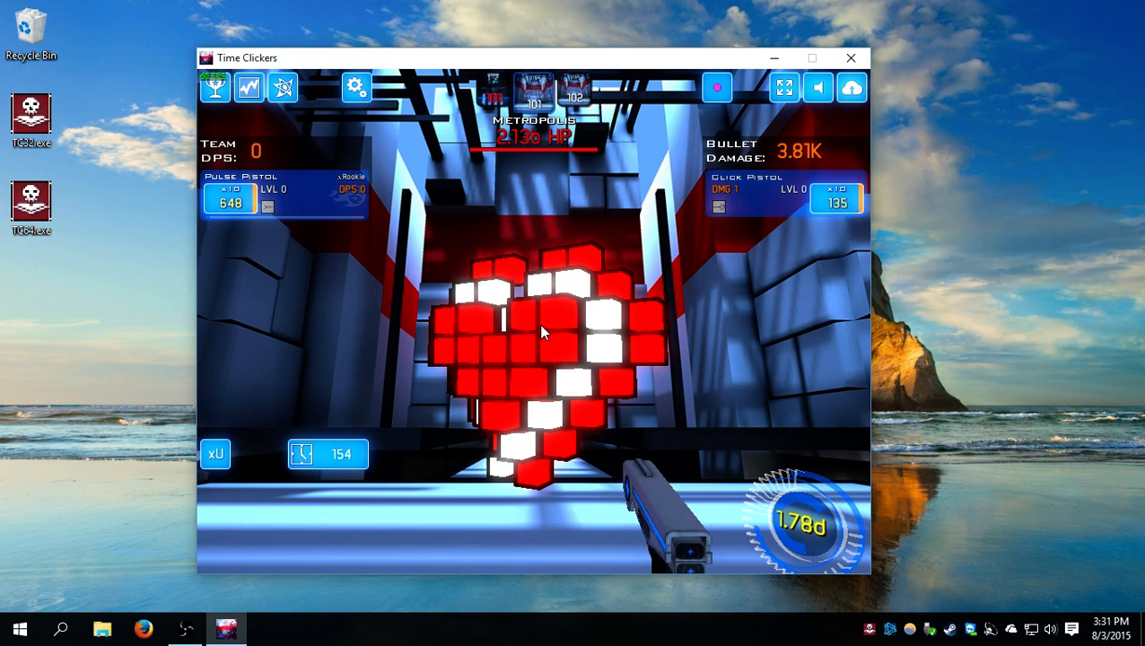
mouse_move(247, 284)
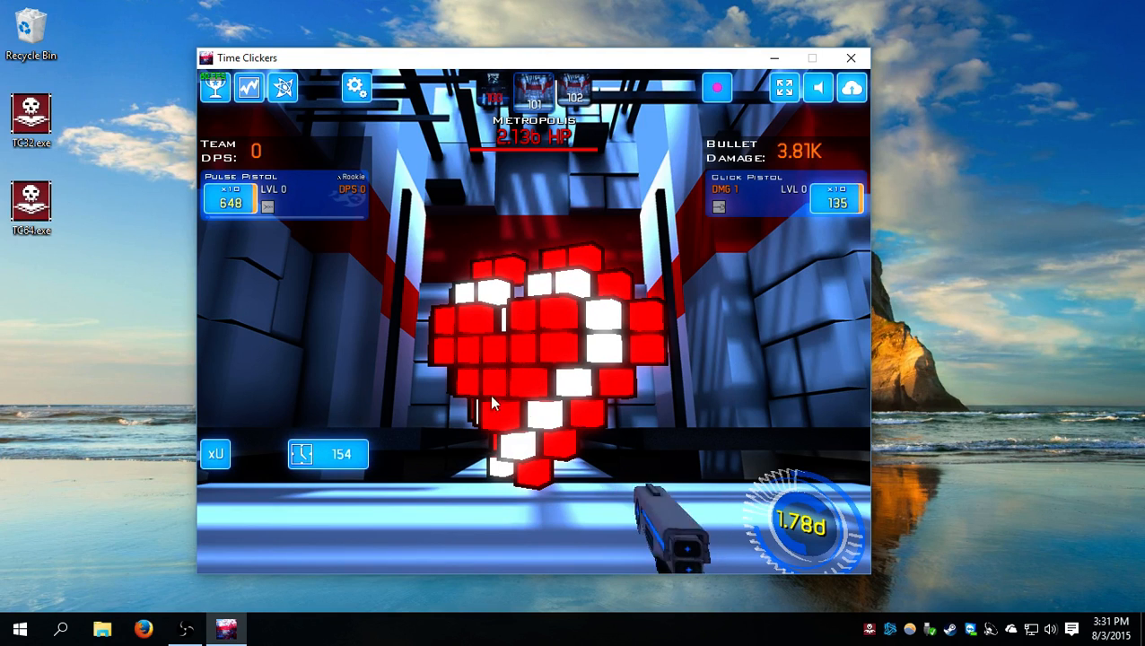
Step: Shoot the heart-shaped target and level the click pistol up to level 125
click(834, 201)
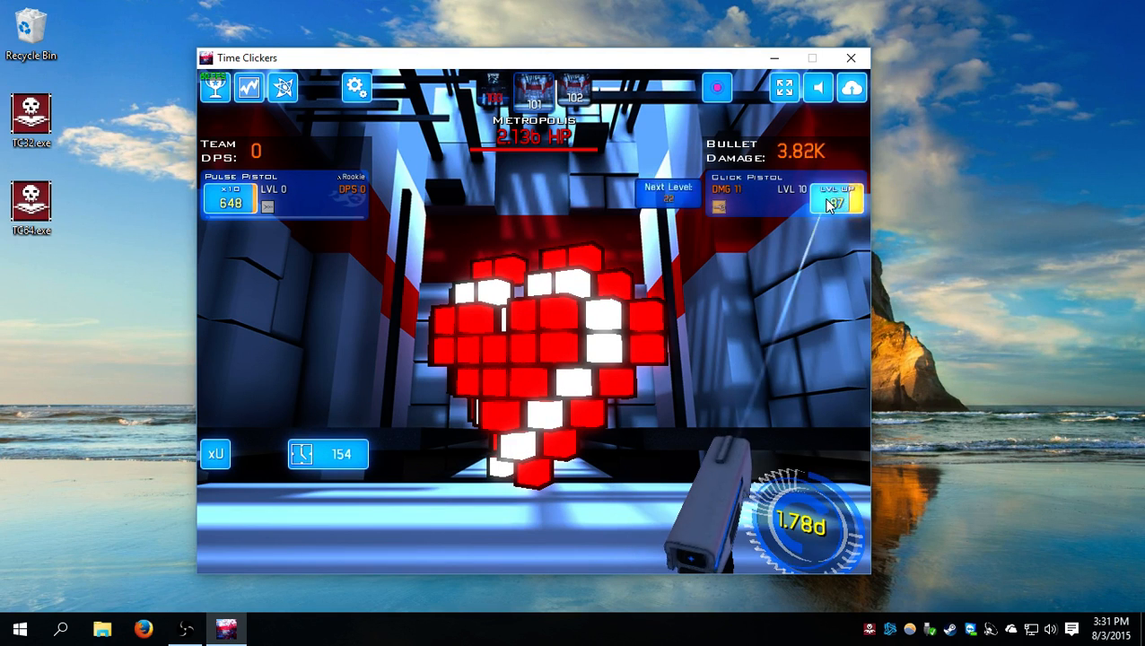
click(834, 201)
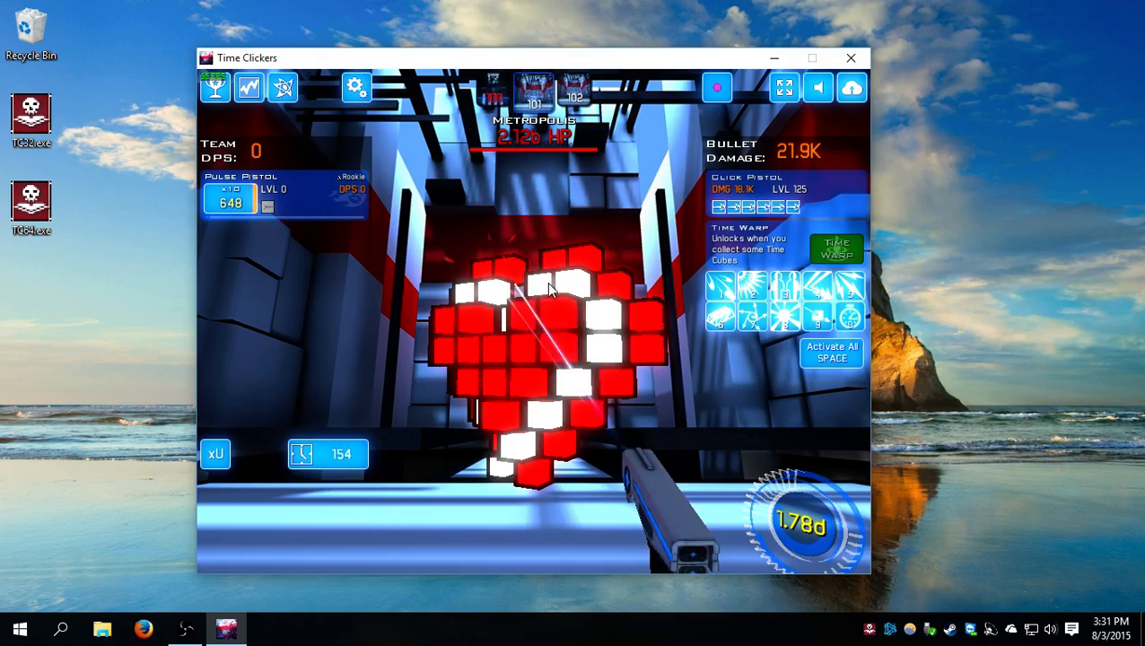